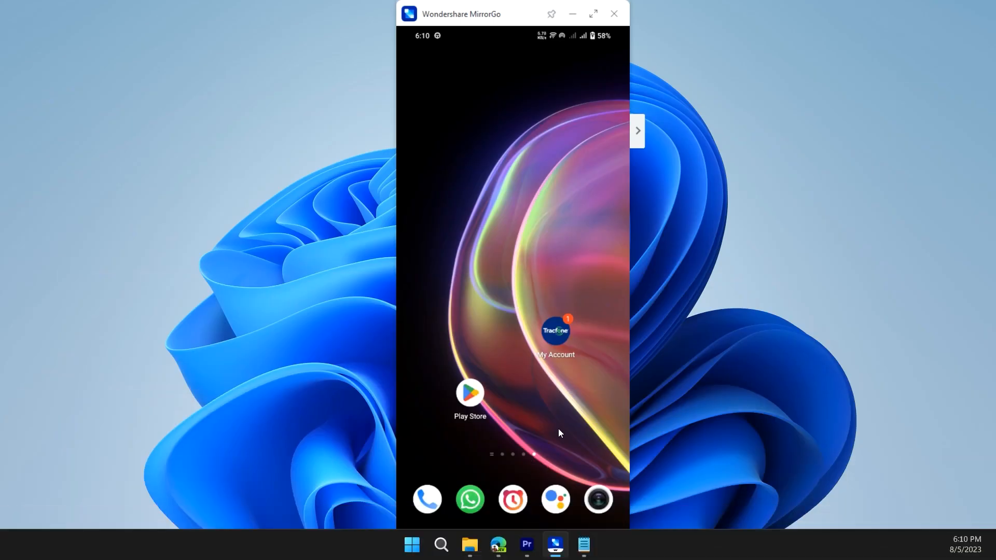
Switch the phone's Wi-Fi off from Quick Settings, then go to the installed apps list
left_click_drag(512, 36, 511, 254)
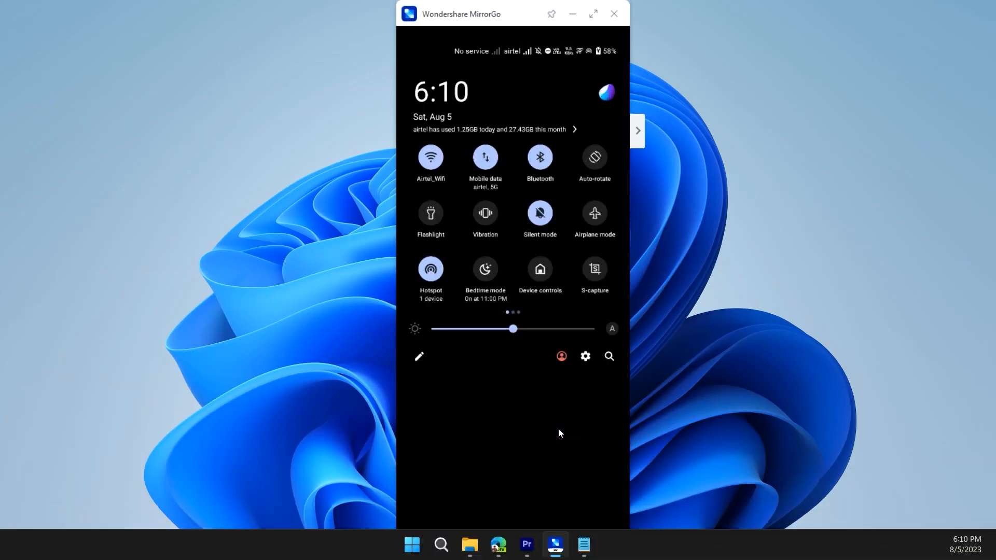
left_click(430, 156)
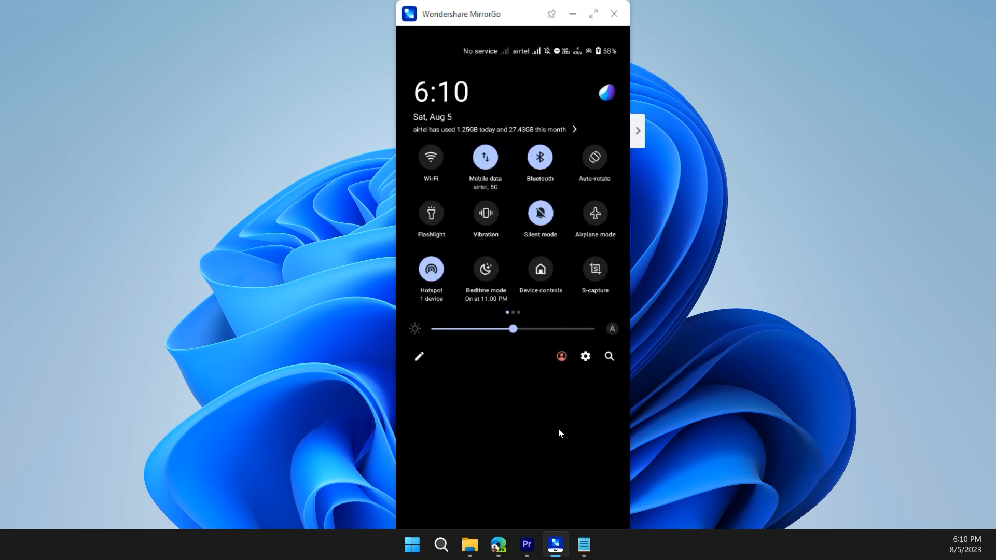
left_click(585, 356)
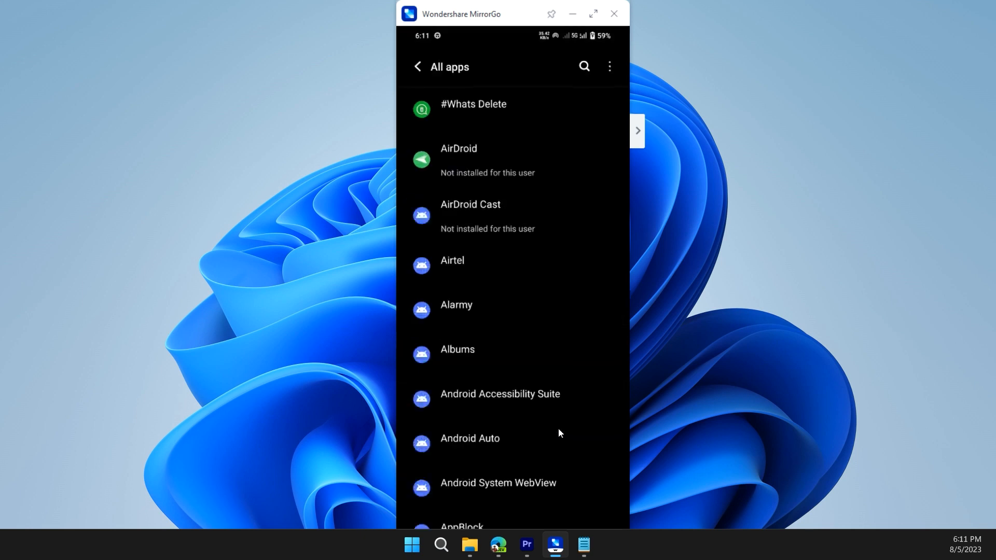
Open My Account's storage details and clear its saved data
scroll("down", 3)
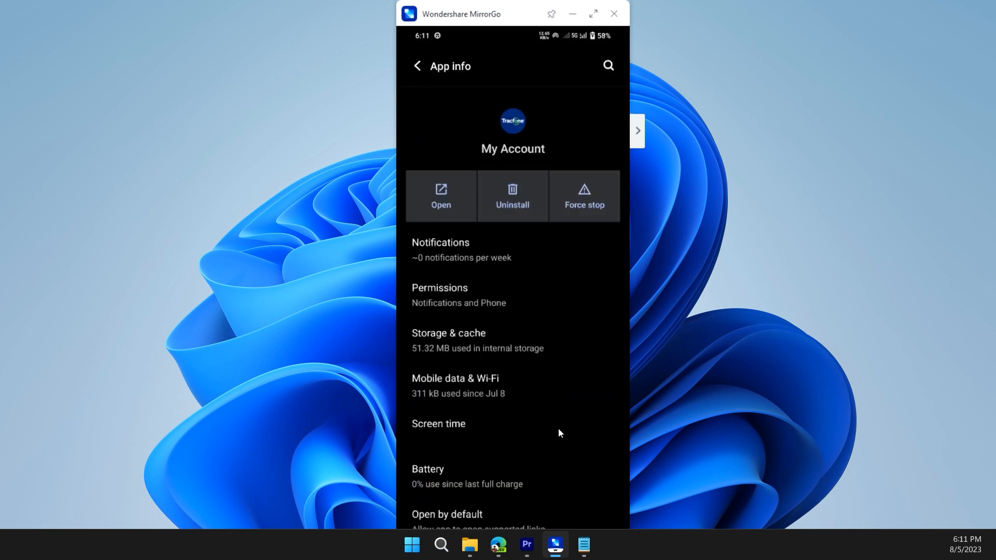
left_click(448, 340)
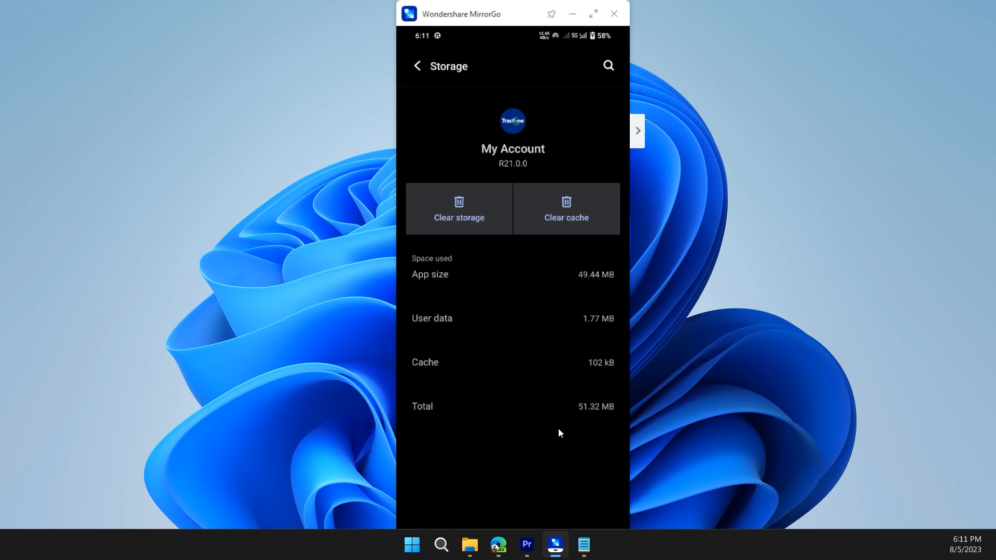
left_click(459, 209)
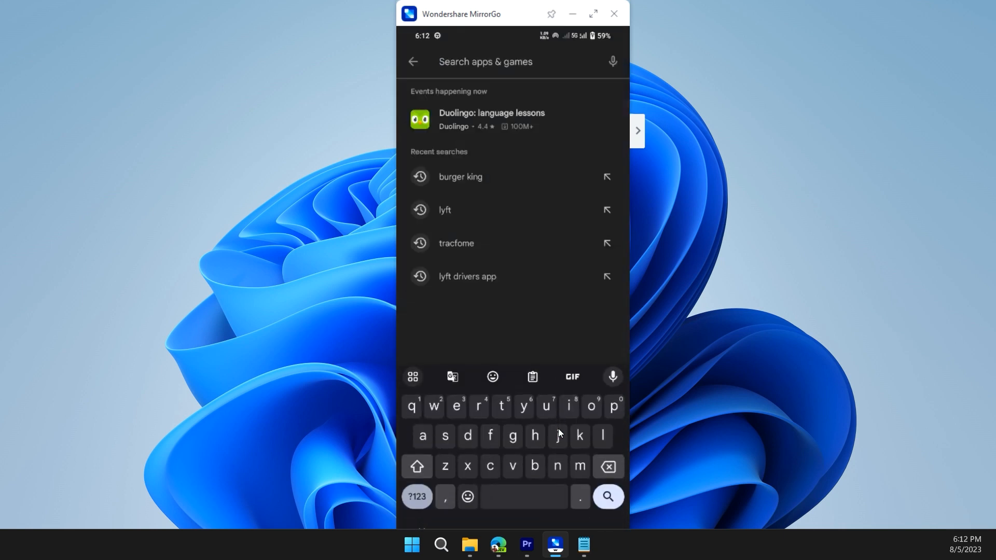
Search the Play Store for Tracfone to find the My Account app
left_click(456, 243)
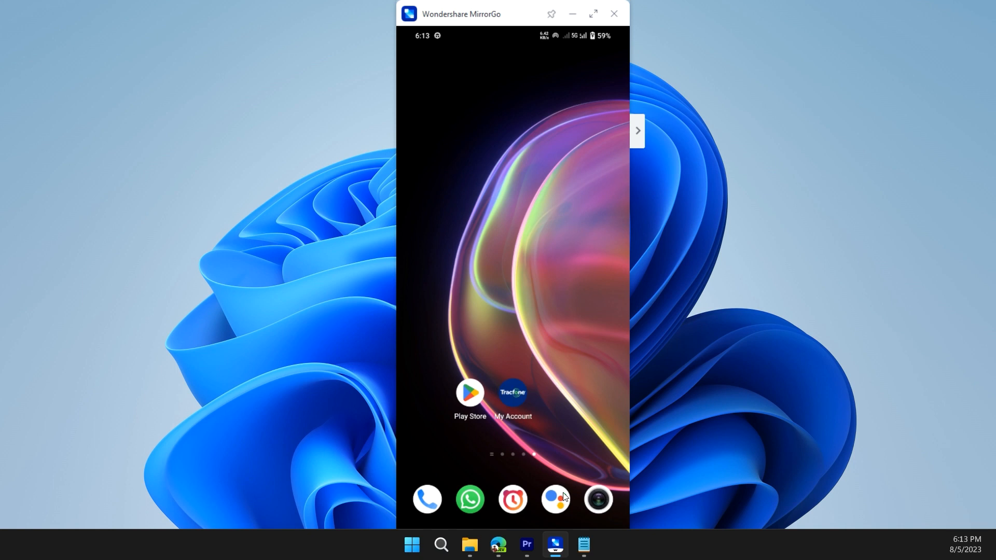
mouse_move(570, 512)
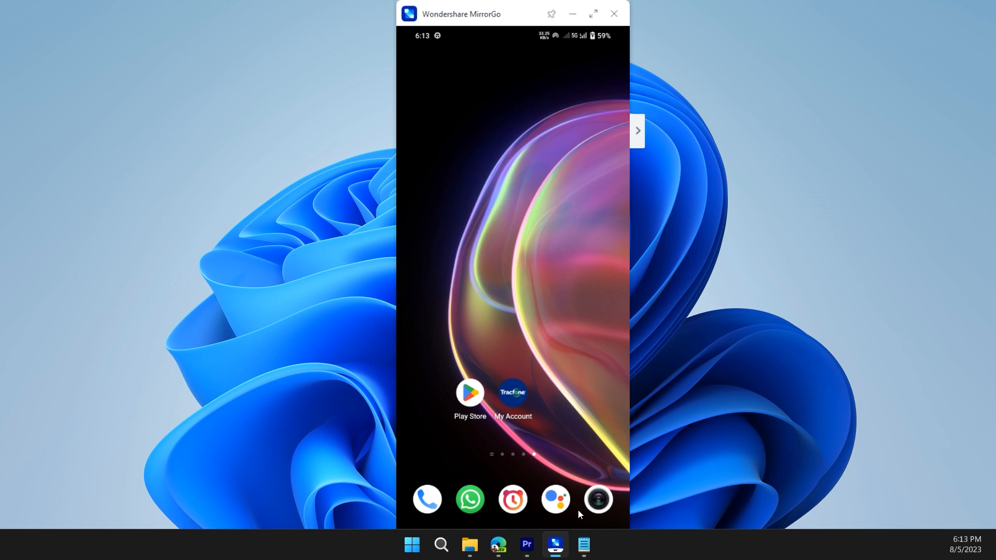
mouse_move(591, 490)
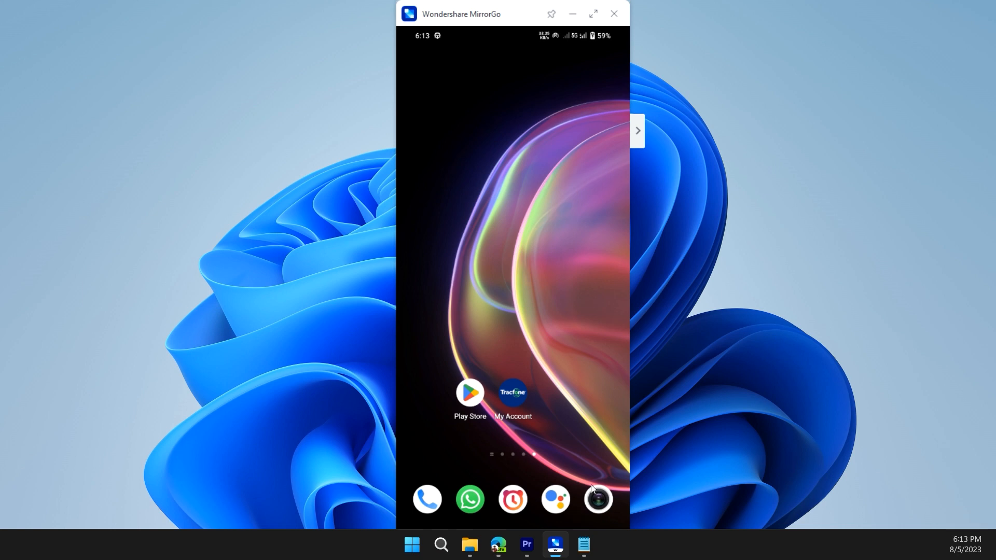
mouse_move(645, 524)
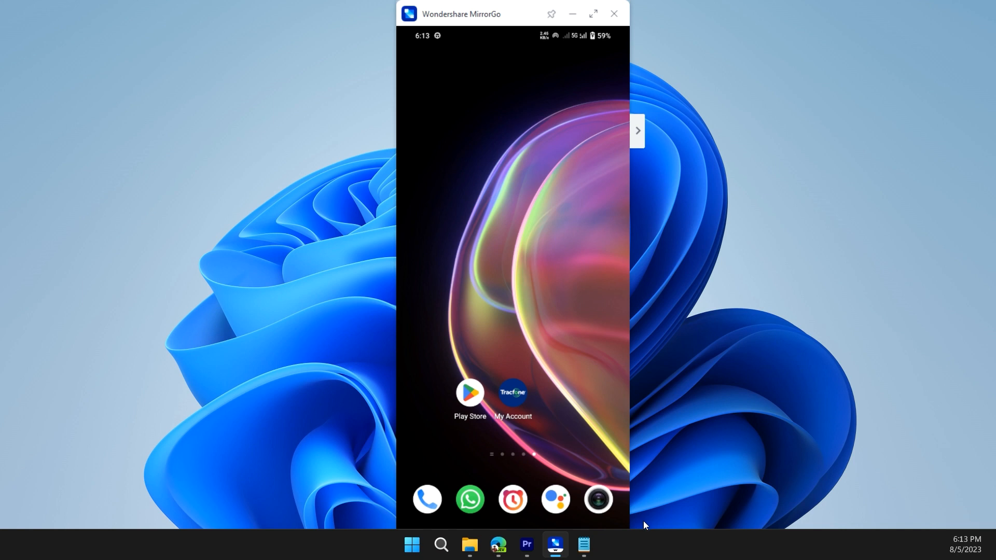